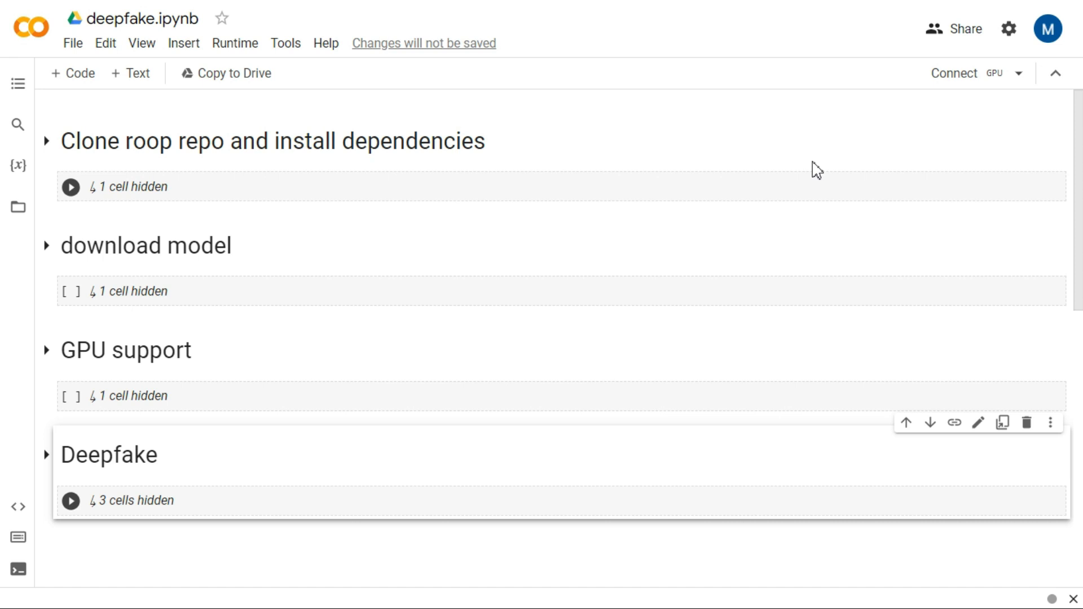
{"action": "mouse_move", "coordinate": [1025, 102]}
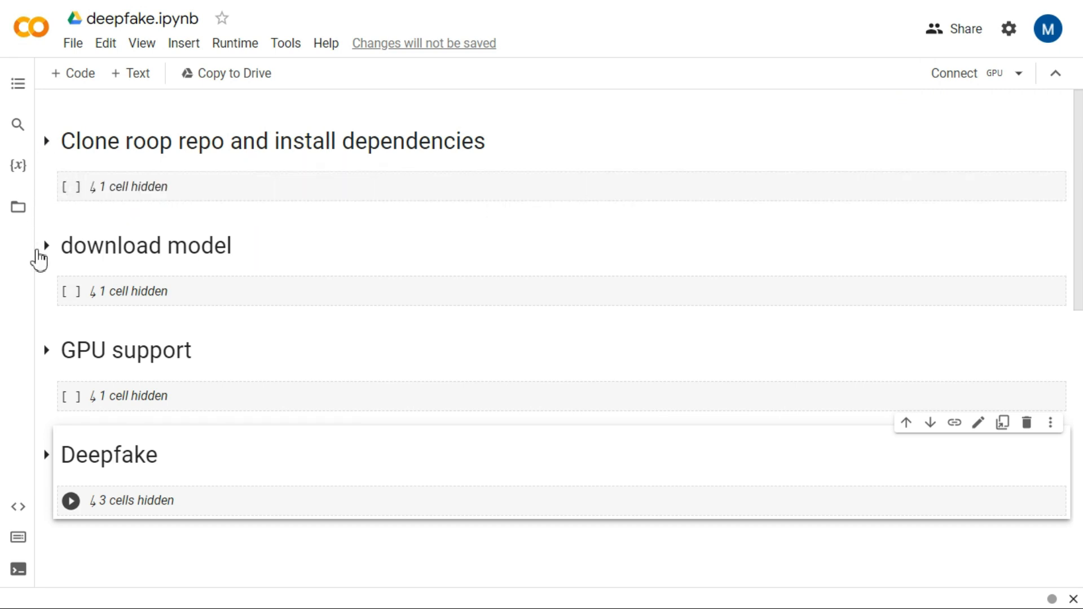
{"action": "mouse_move", "coordinate": [38, 462]}
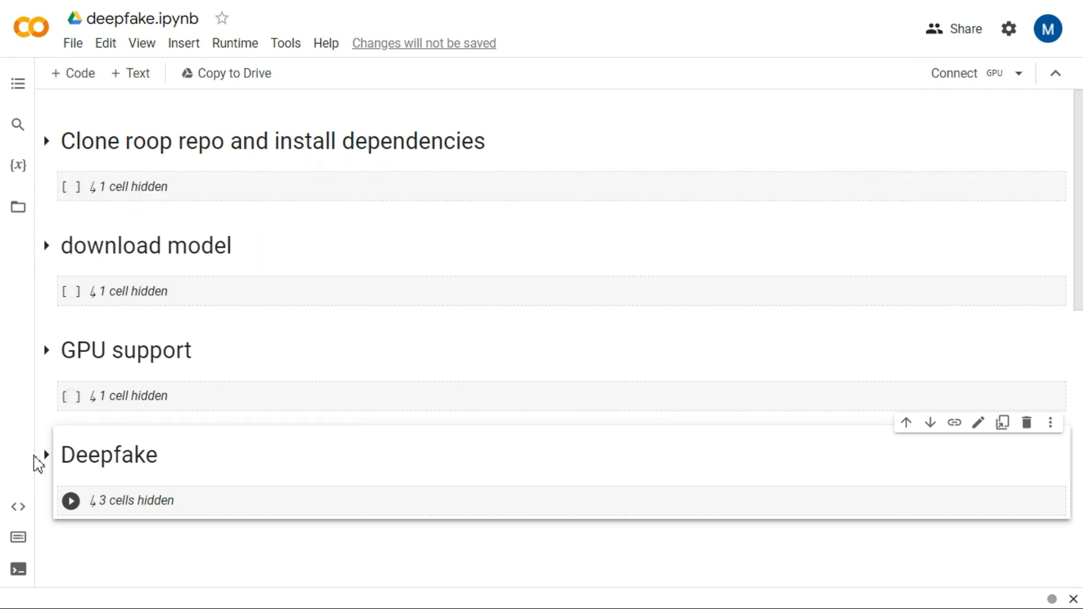
{"action": "mouse_move", "coordinate": [47, 302]}
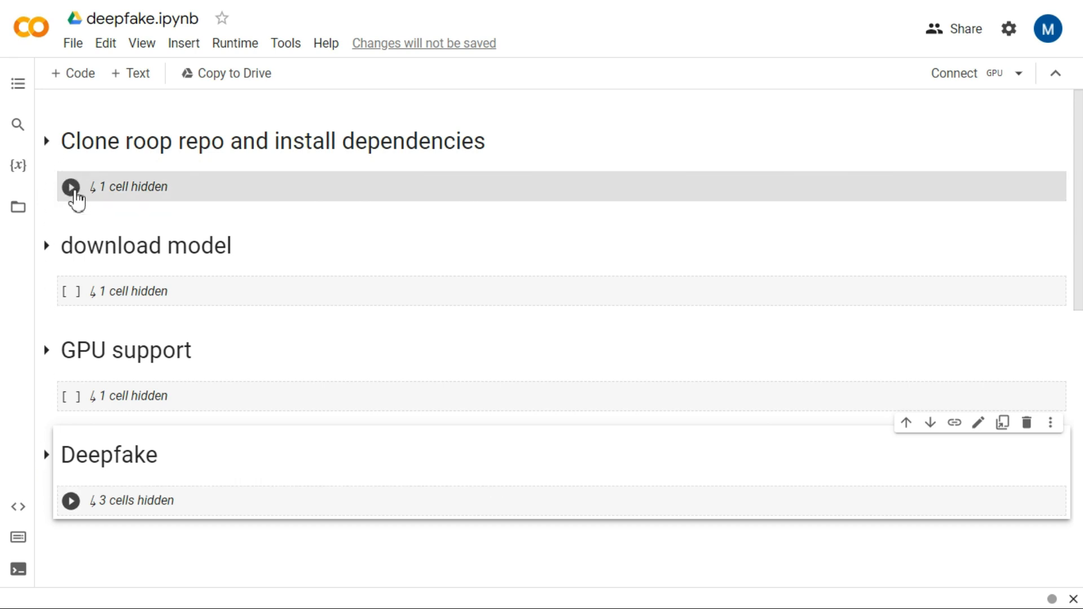
Run the clone-and-install, download-model and GPU-support cells, accepting the authorship warning
{"action": "left_click", "coordinate": [70, 188]}
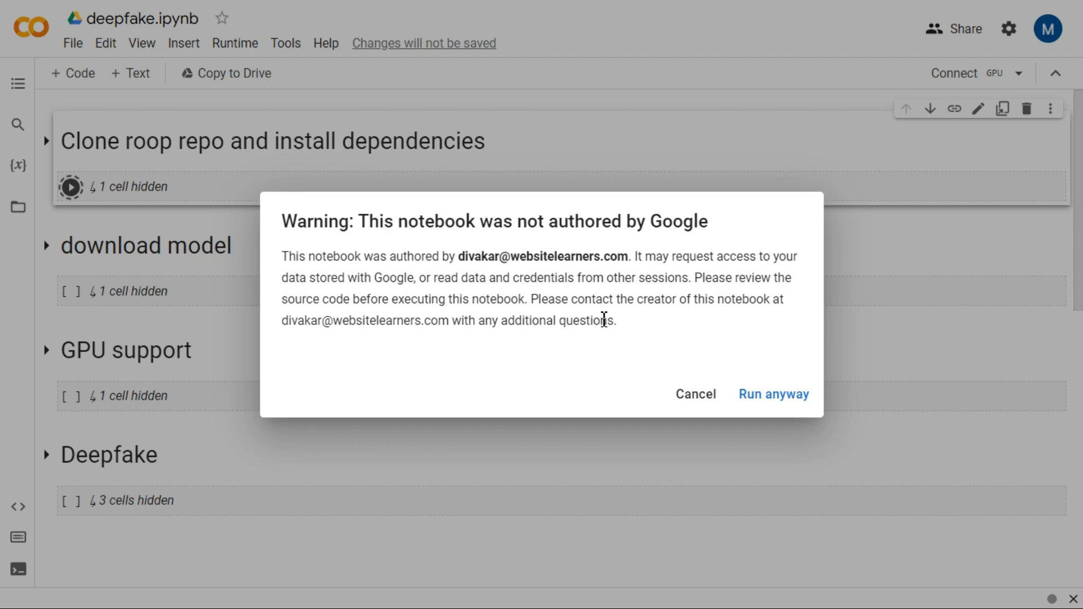
{"action": "left_click", "coordinate": [772, 394]}
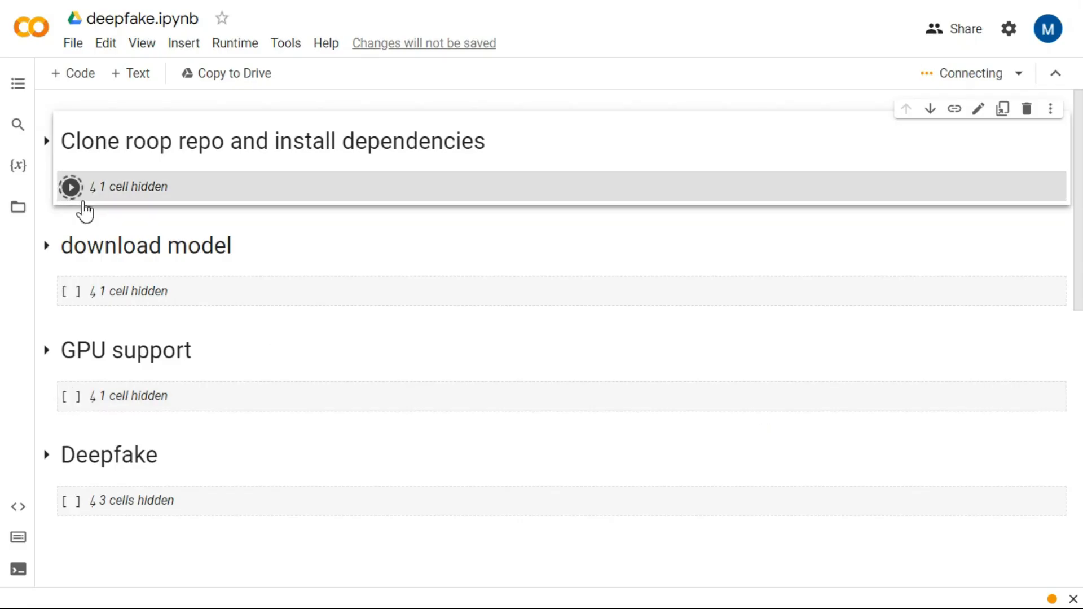
{"action": "left_click", "coordinate": [70, 187]}
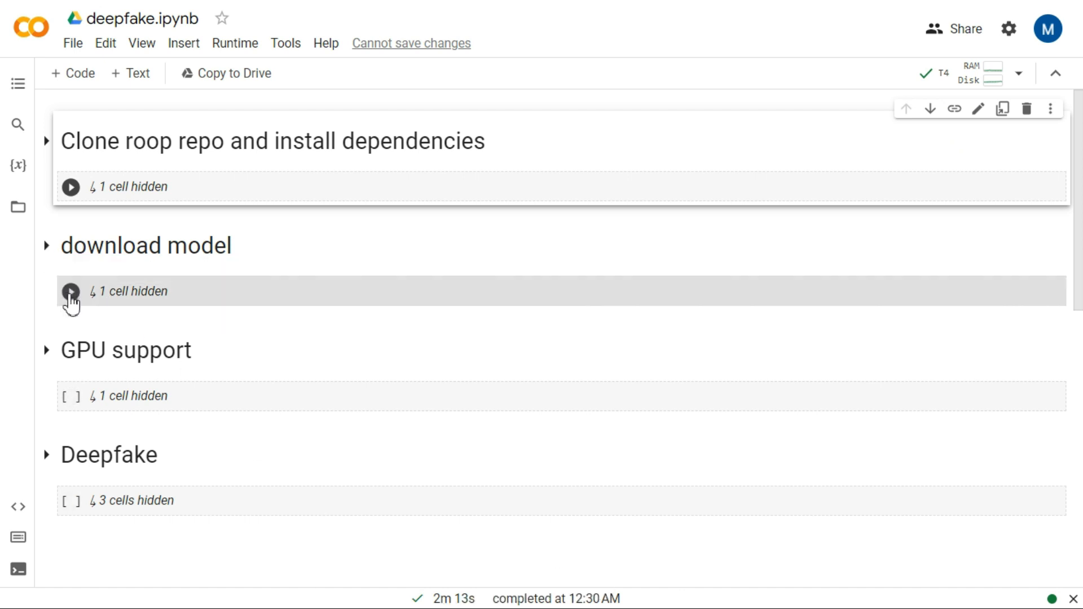
{"action": "left_click", "coordinate": [71, 292]}
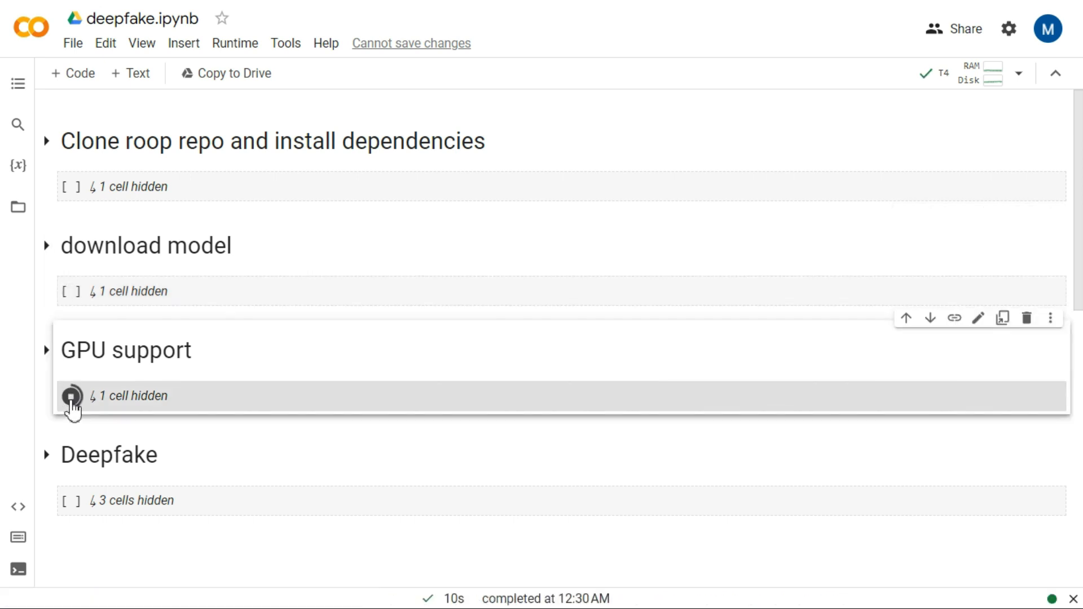
{"action": "left_click", "coordinate": [71, 396]}
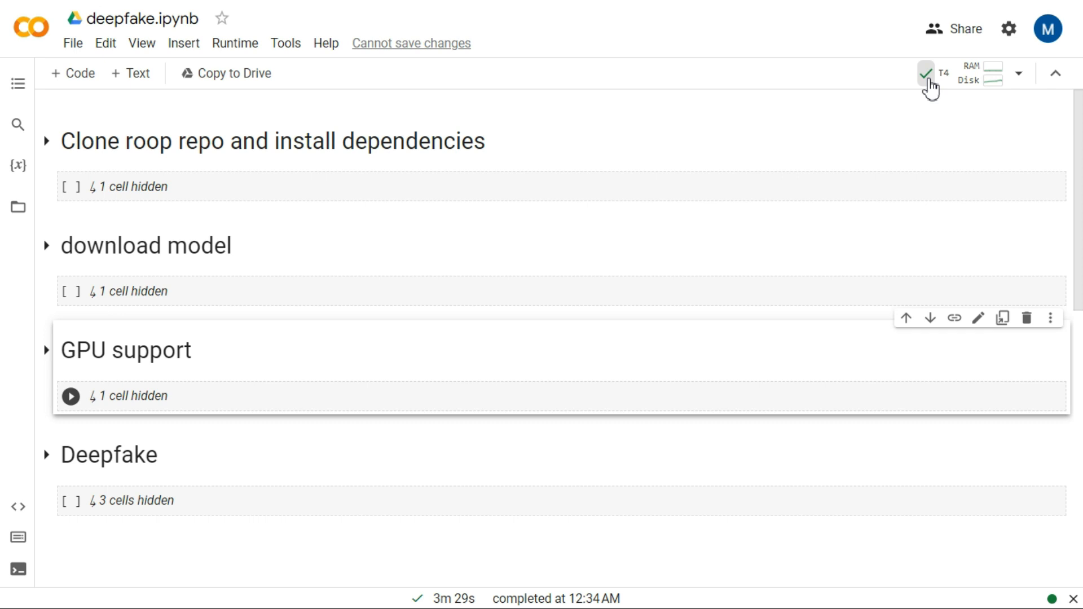
{"action": "mouse_move", "coordinate": [19, 207]}
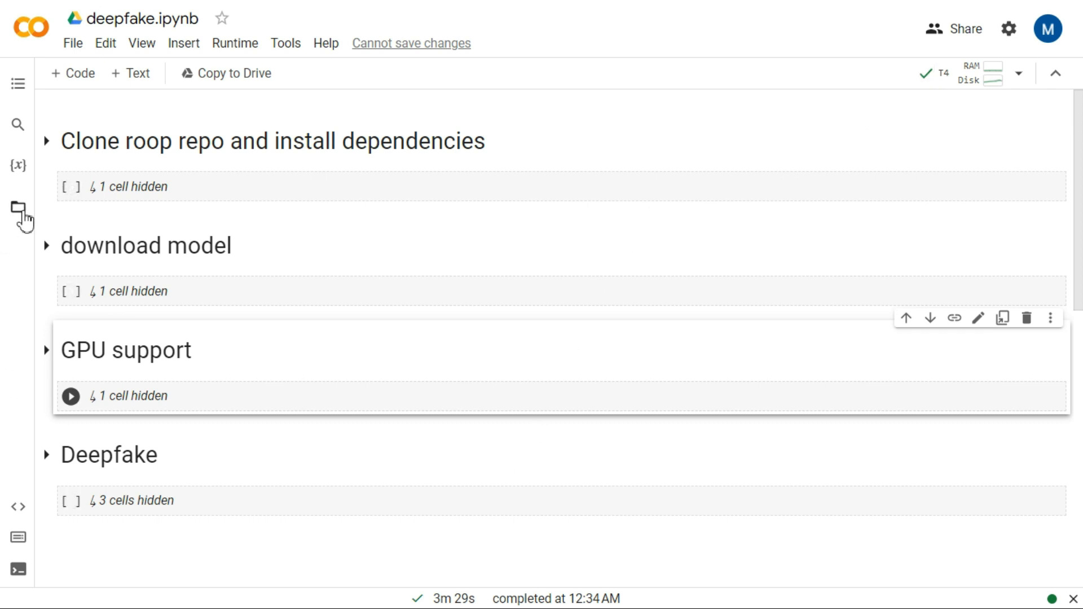
Upload Man.mp4 to session storage, acknowledging that runtime files get deleted
{"action": "left_click", "coordinate": [19, 212]}
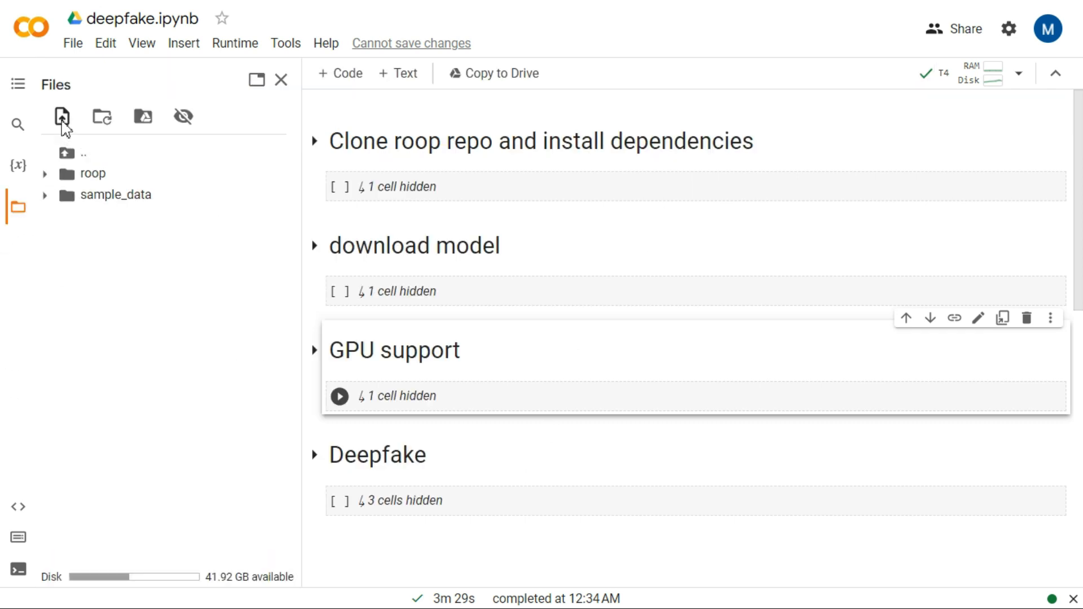
{"action": "left_click", "coordinate": [62, 116]}
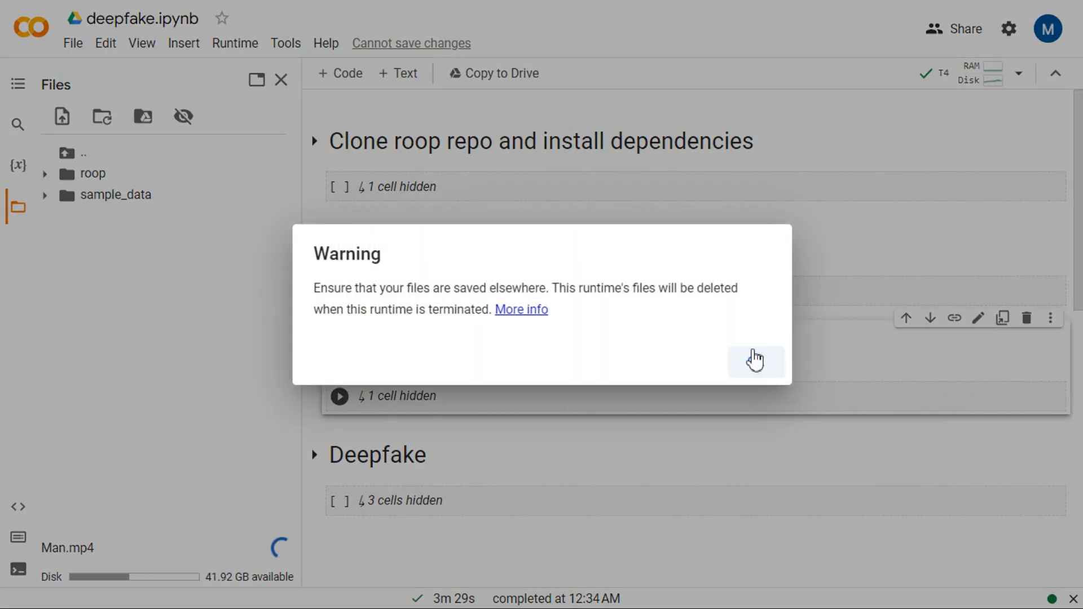
{"action": "left_click", "coordinate": [756, 360]}
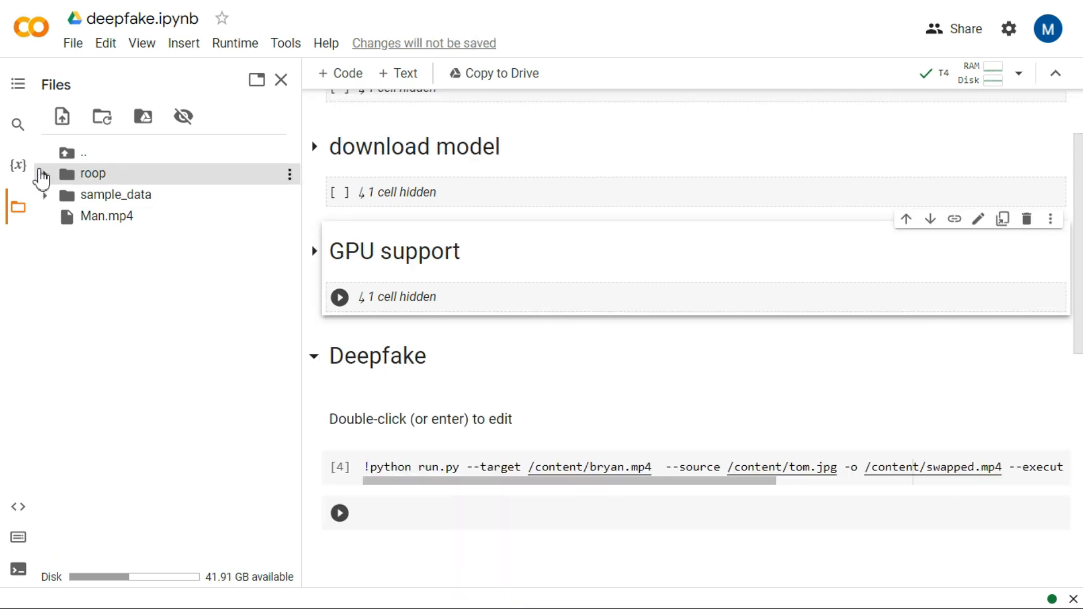
Upload ShahrukhKhan.jpg to the session files alongside Man.mp4
{"action": "left_click", "coordinate": [62, 117]}
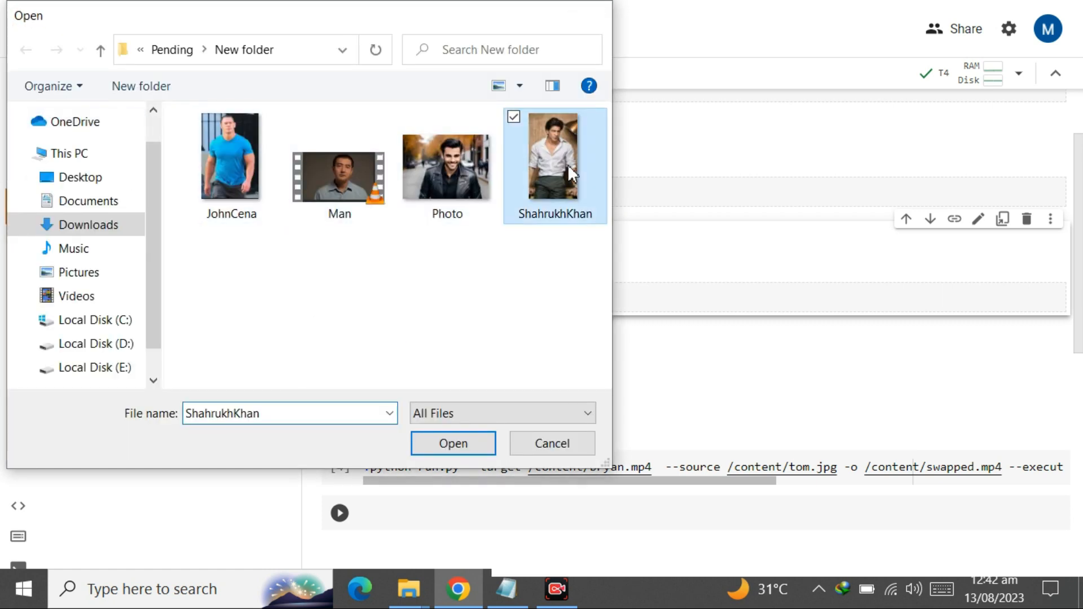
{"action": "left_click", "coordinate": [453, 442]}
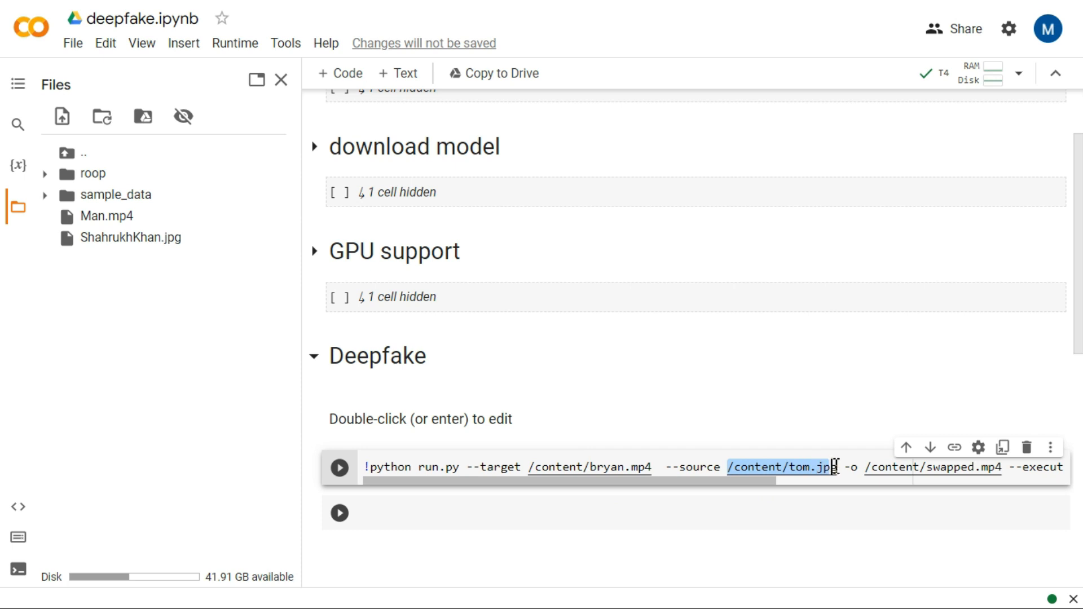
{"action": "mouse_move", "coordinate": [756, 388]}
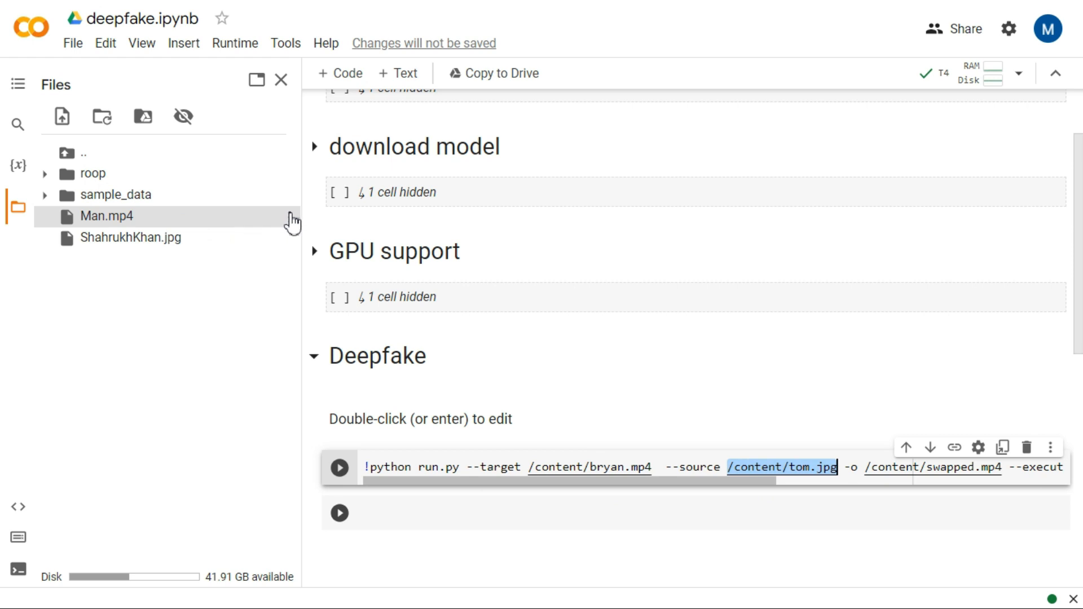
Set the command's --target to /content/Man.mp4 and --source to /content/ShahrukhKhan.jpg
{"action": "right_click", "coordinate": [108, 216]}
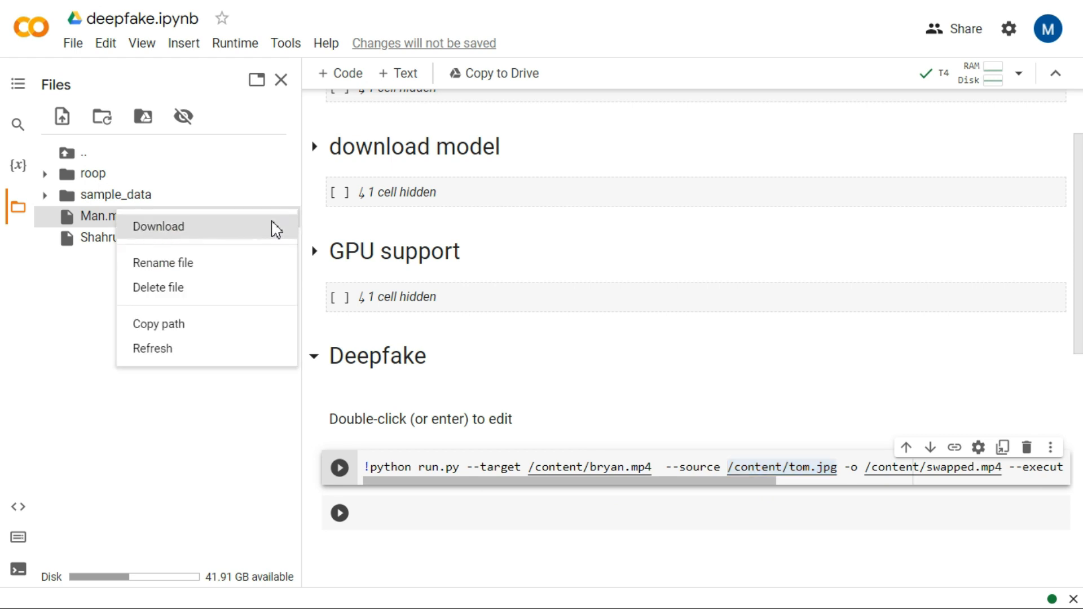
{"action": "mouse_move", "coordinate": [159, 324]}
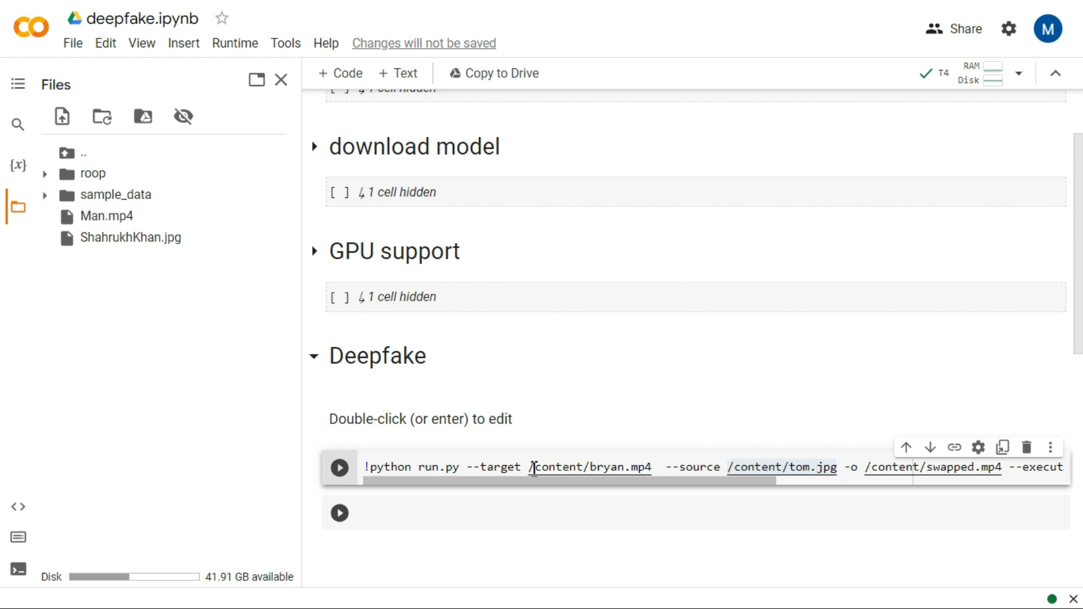
{"action": "double_click", "coordinate": [590, 467]}
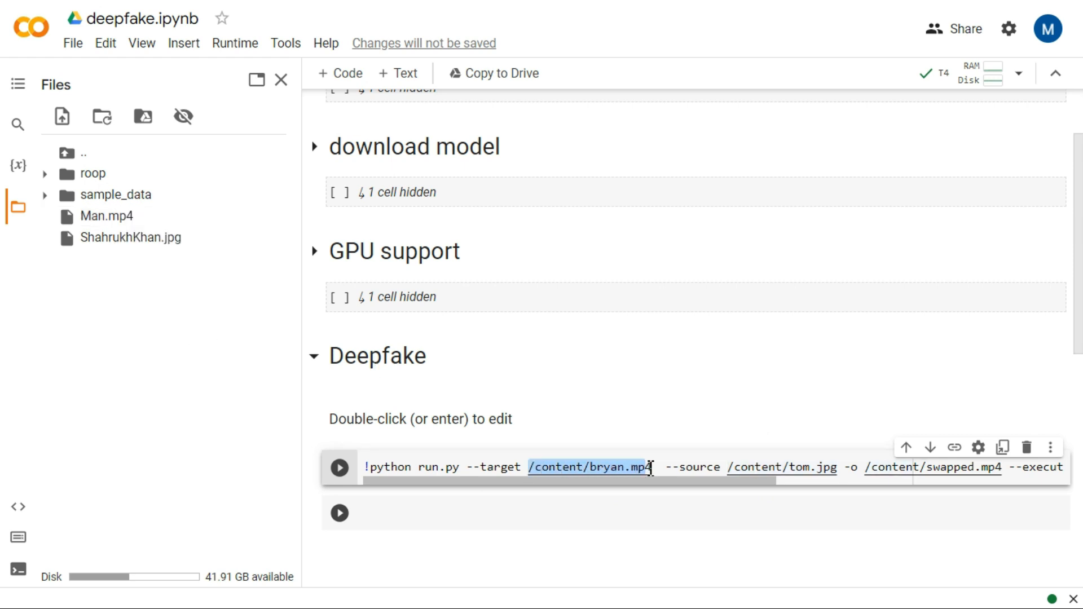
{"action": "type", "text": "/content/Man.mp4"}
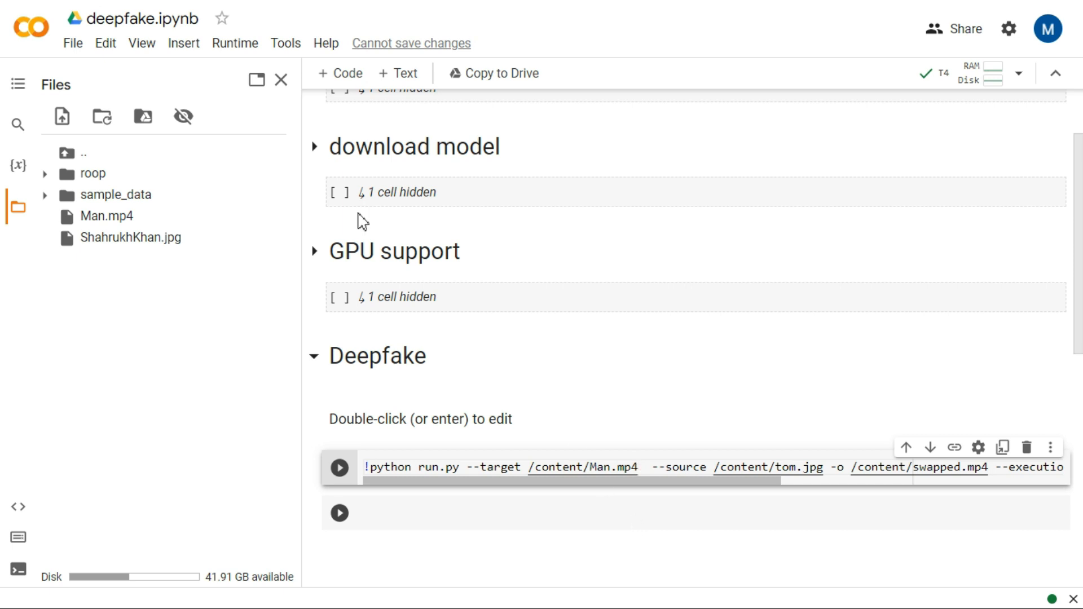
{"action": "right_click", "coordinate": [129, 237]}
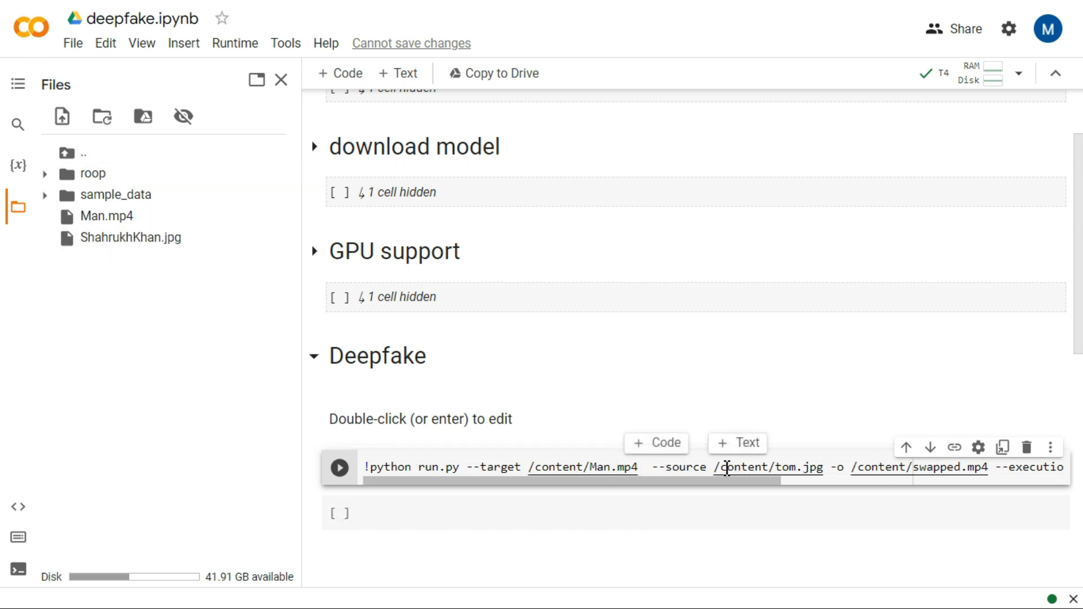
{"action": "double_click", "coordinate": [769, 467]}
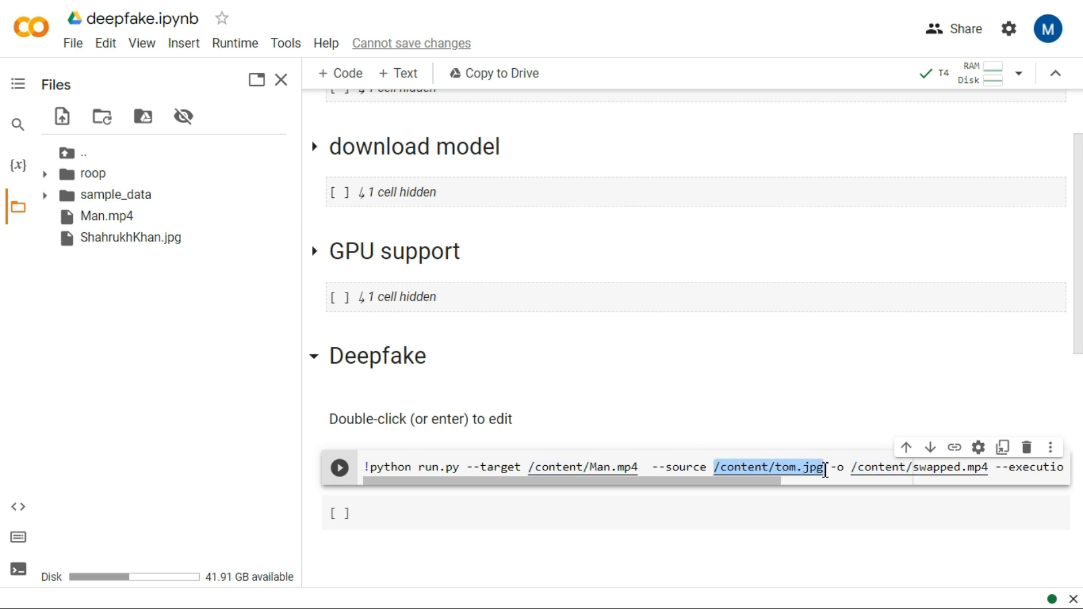
{"action": "type", "text": "/content/ShahrukhKhan.jpg"}
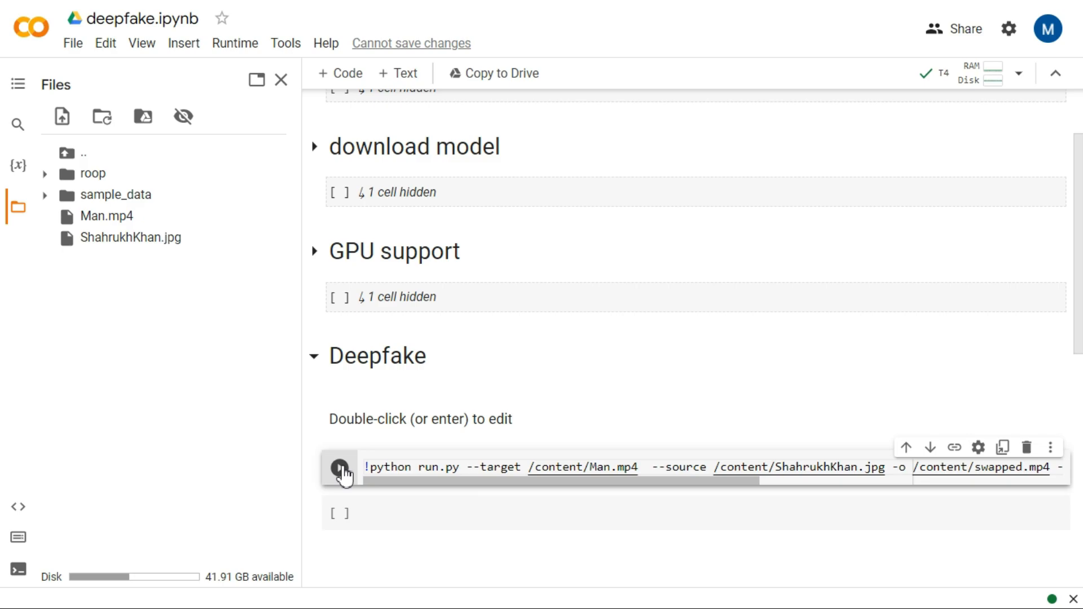
Run the face-swap cell past the unverified-author warning and let it complete
{"action": "left_click", "coordinate": [339, 467]}
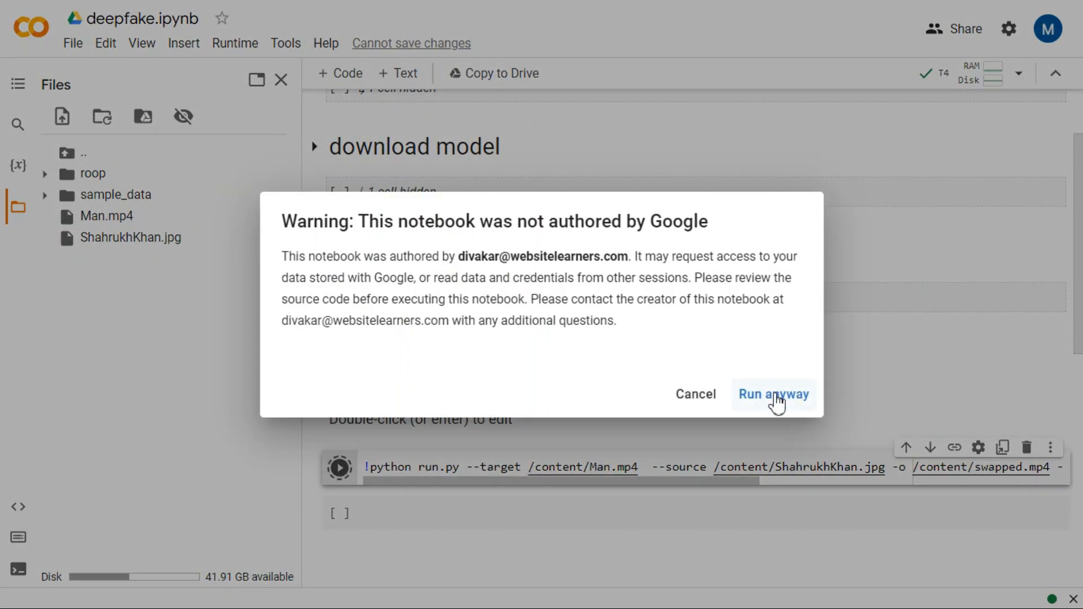
{"action": "left_click", "coordinate": [772, 394]}
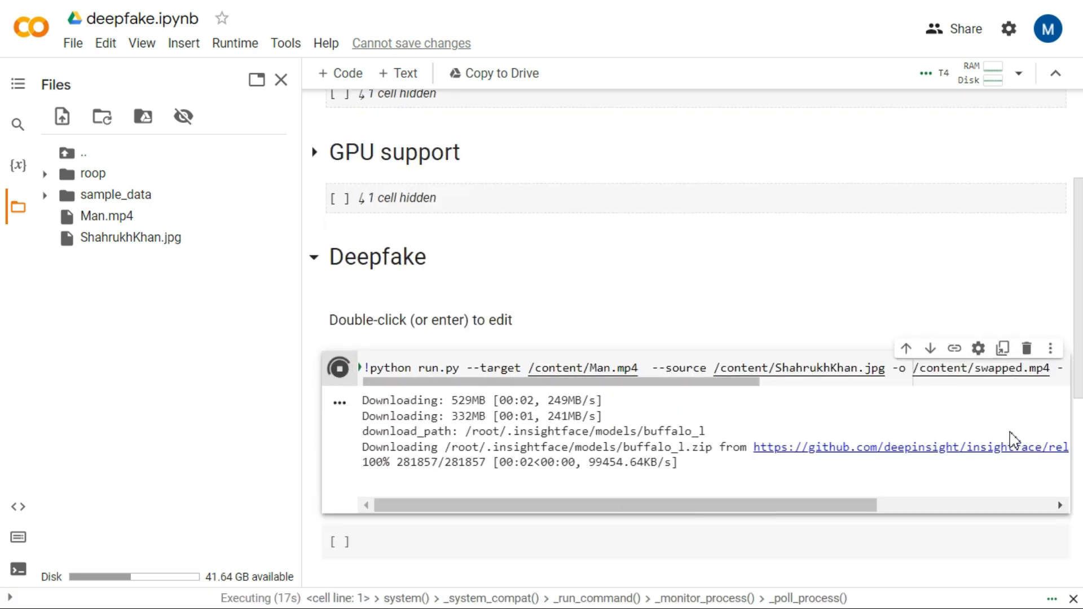
{"action": "scroll", "scroll_direction": "down", "scroll_amount": 3}
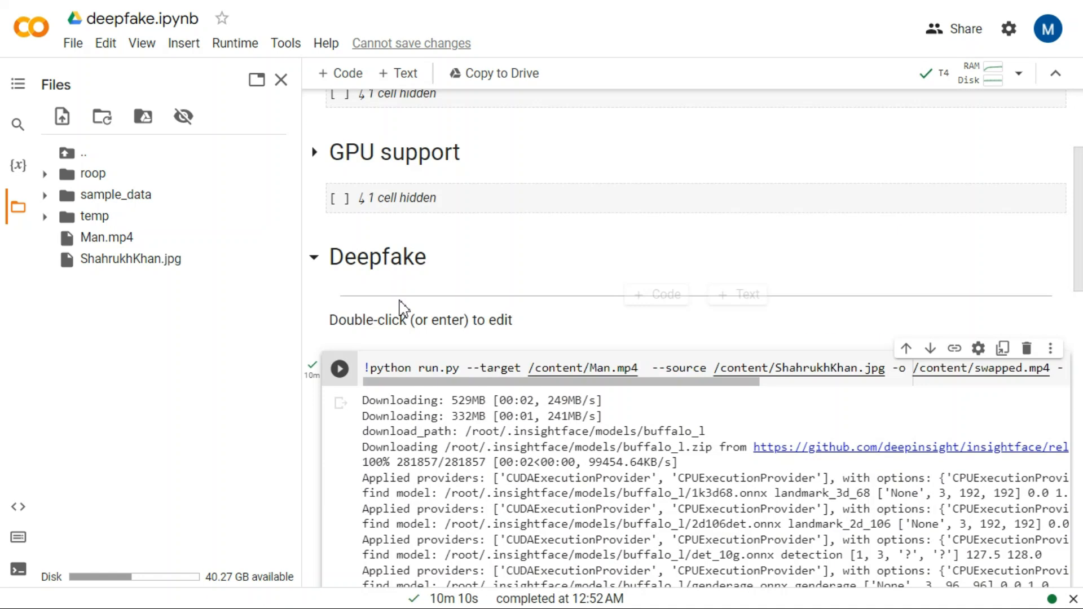
{"action": "mouse_move", "coordinate": [218, 406]}
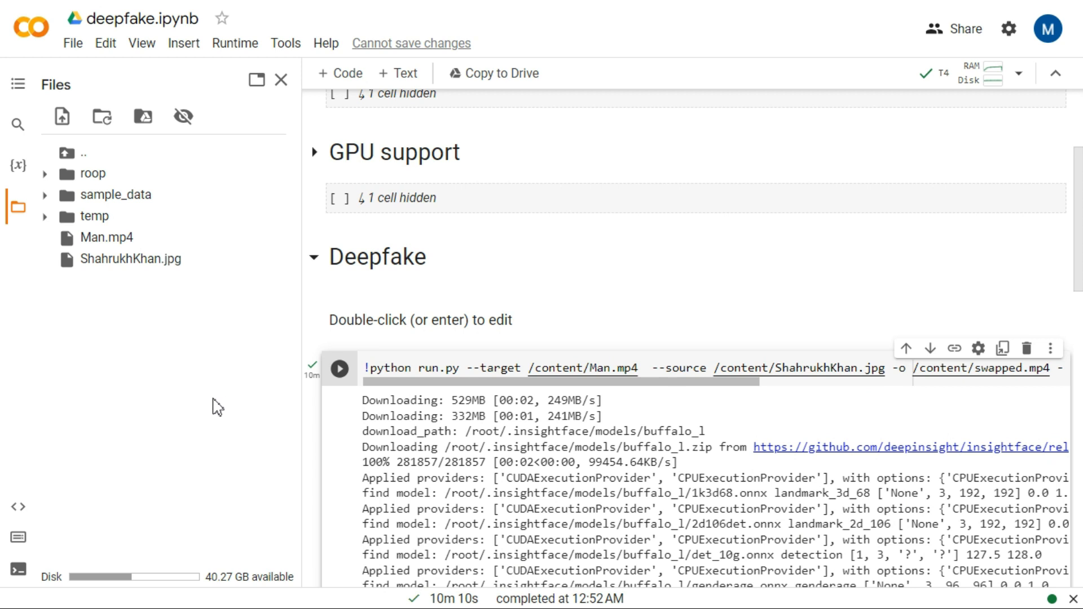
Refresh the session file list so swapped.mp4 appears
{"action": "right_click", "coordinate": [218, 405]}
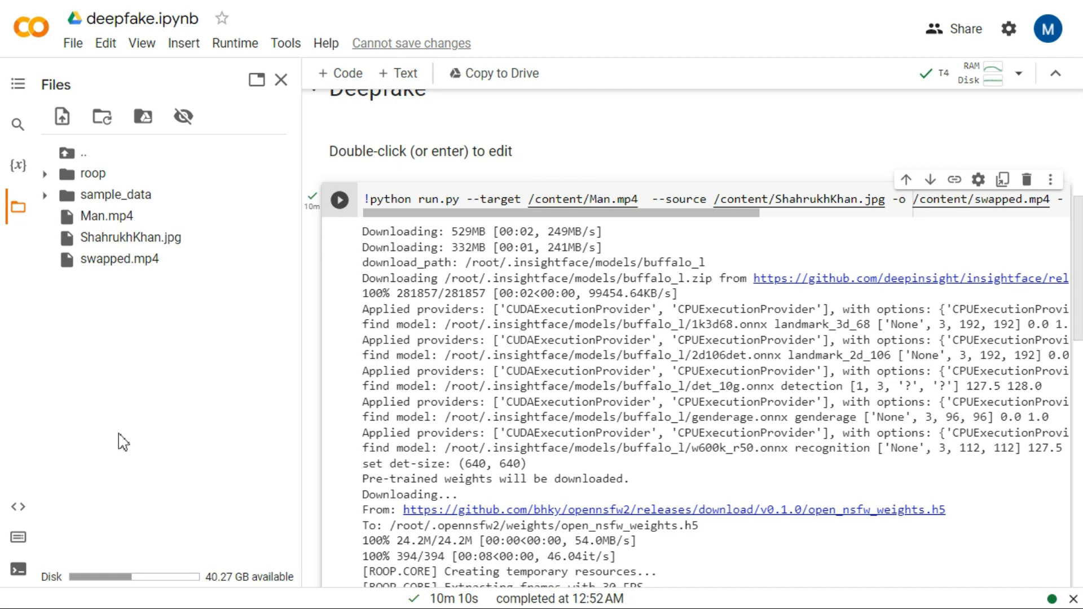
{"action": "mouse_move", "coordinate": [62, 115]}
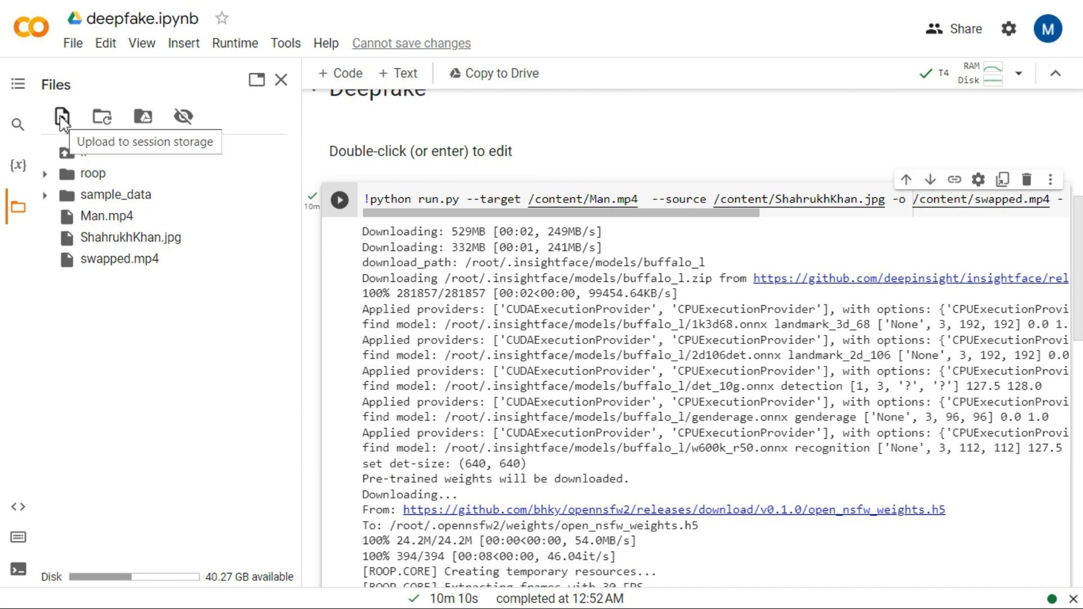
Upload JohnCena.jpg and Photo.jpg to session storage
{"action": "left_click", "coordinate": [62, 116]}
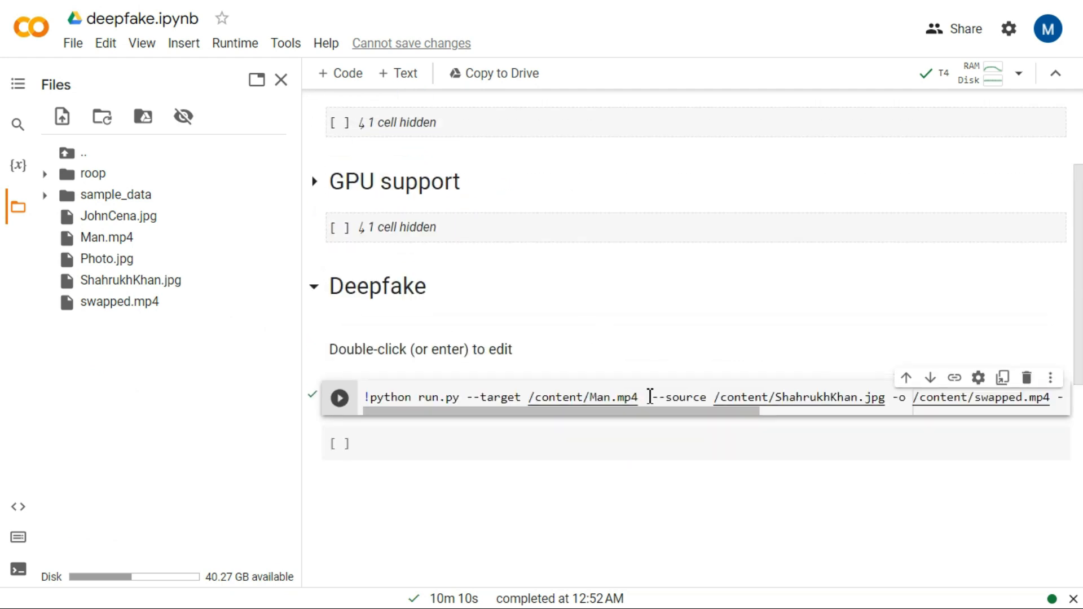
Replace the command's paths with --target /content/Photo.jpg and --source /content/JohnCena.jpg
{"action": "right_click", "coordinate": [107, 258]}
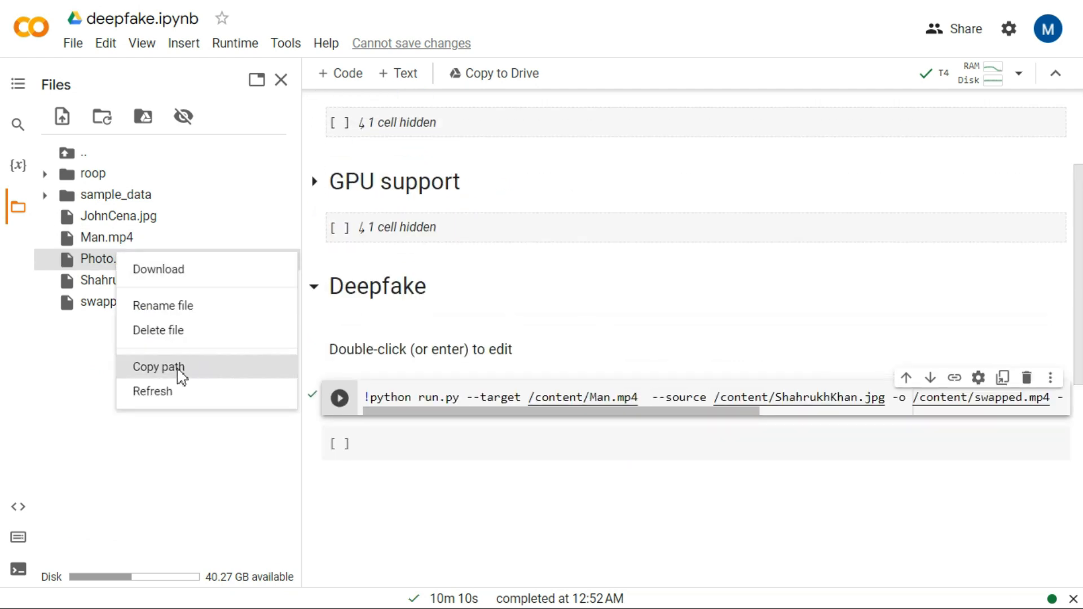
{"action": "left_click", "coordinate": [157, 366]}
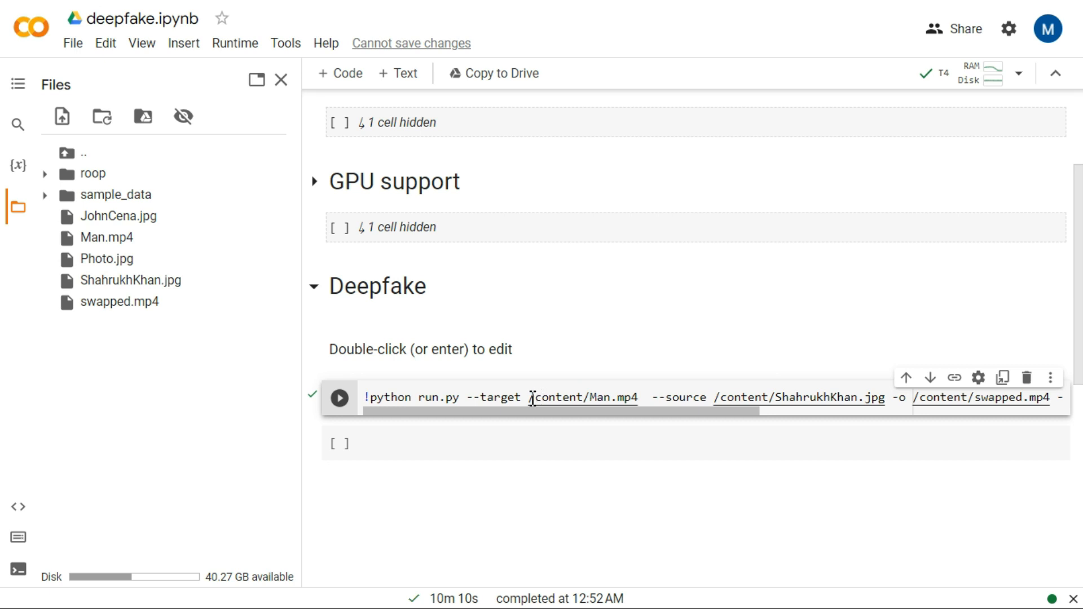
{"action": "double_click", "coordinate": [583, 397]}
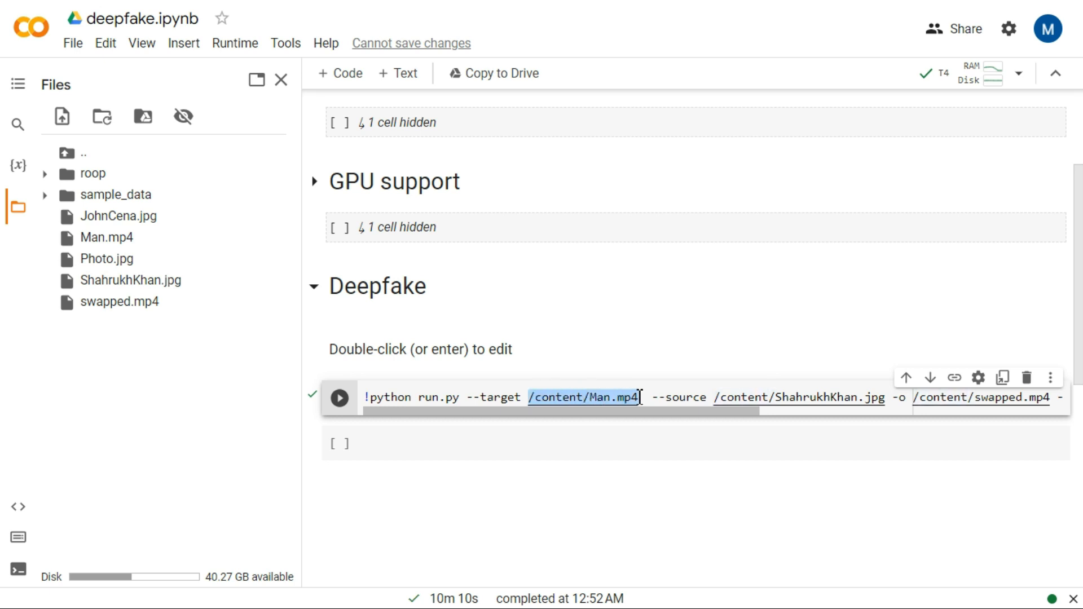
{"action": "type", "text": "/content/Photo.jpg"}
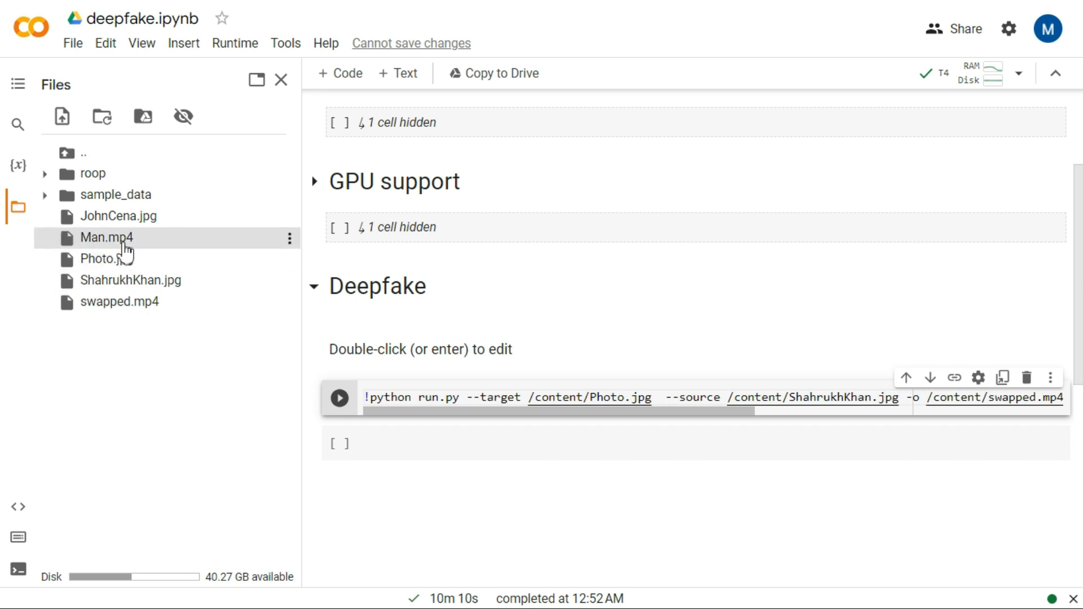
{"action": "left_click", "coordinate": [288, 216]}
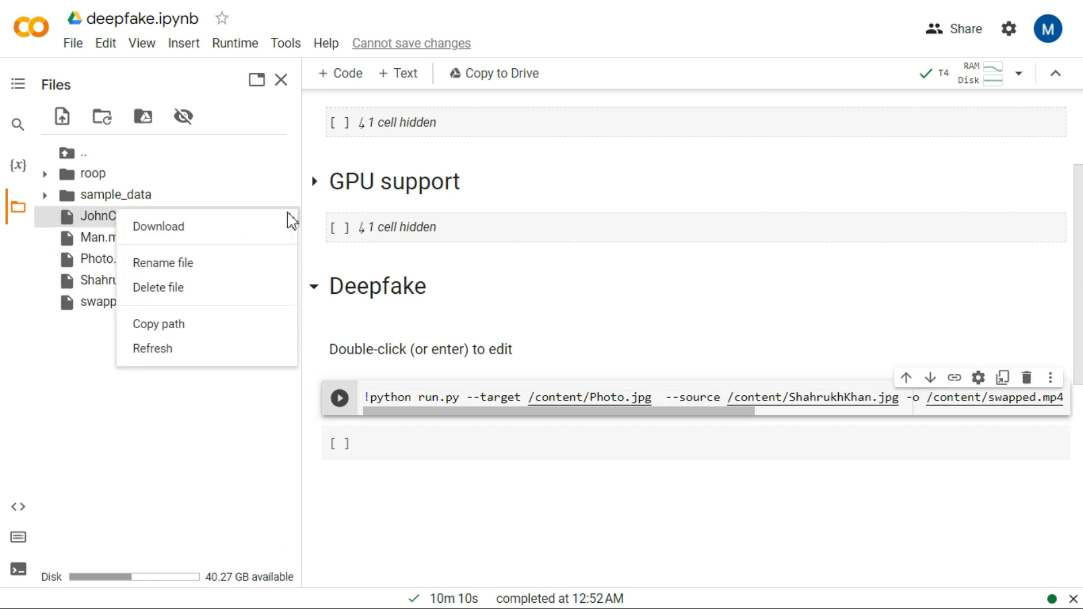
{"action": "left_click", "coordinate": [738, 397]}
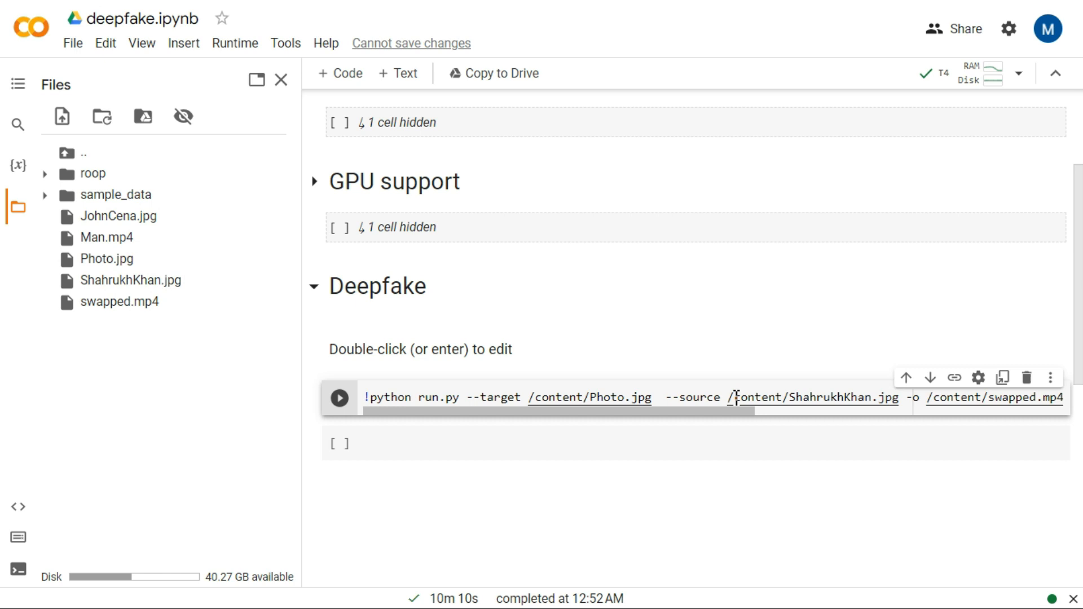
{"action": "double_click", "coordinate": [813, 397]}
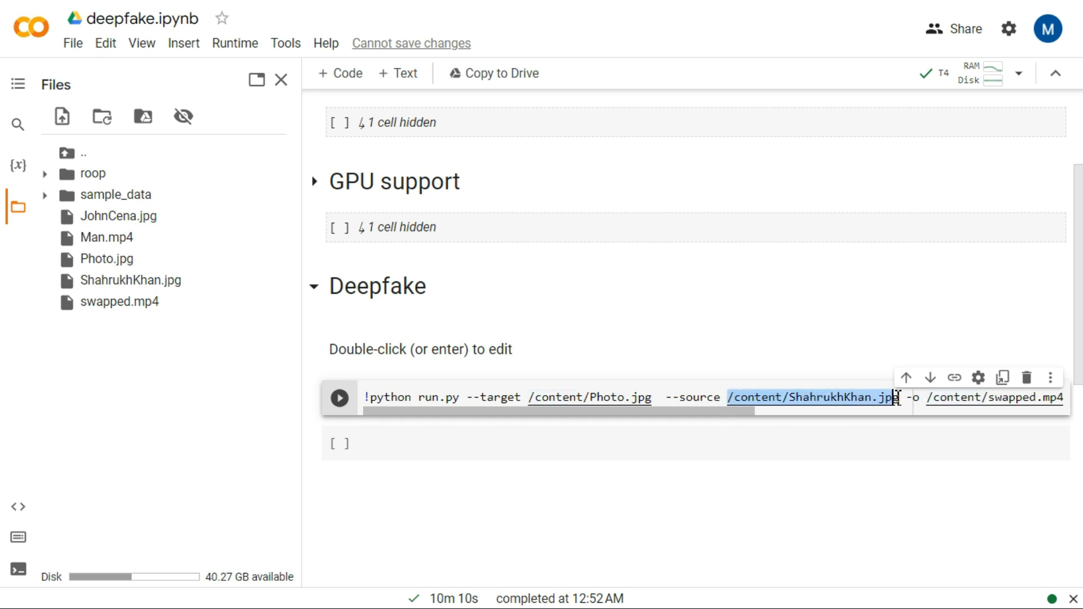
{"action": "type", "text": "/content/JohnCena.jpg"}
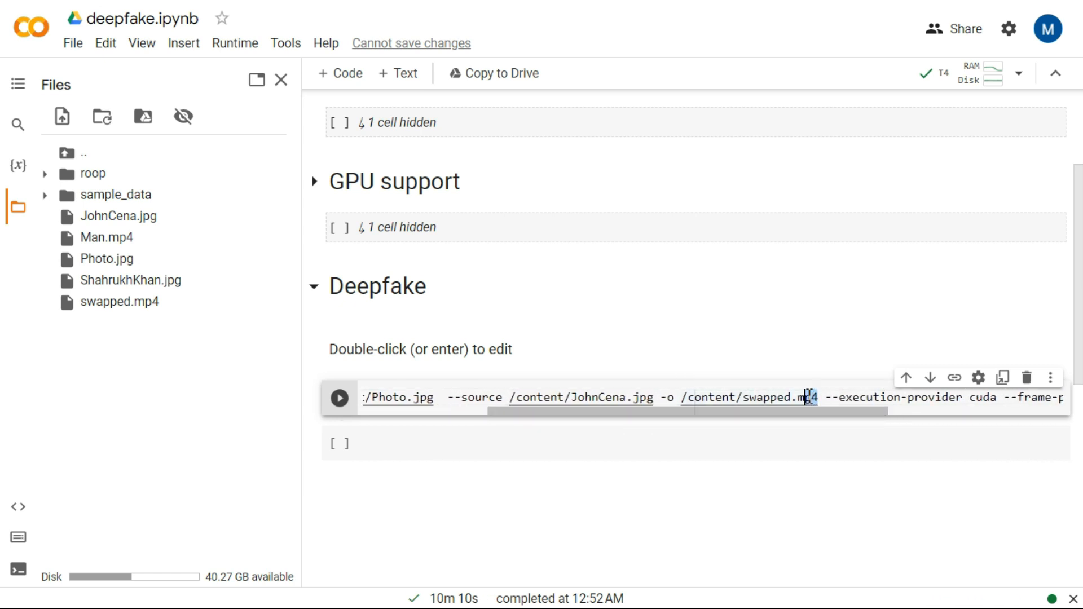
{"action": "mouse_move", "coordinate": [805, 398]}
{"action": "type", "text": "jpg"}
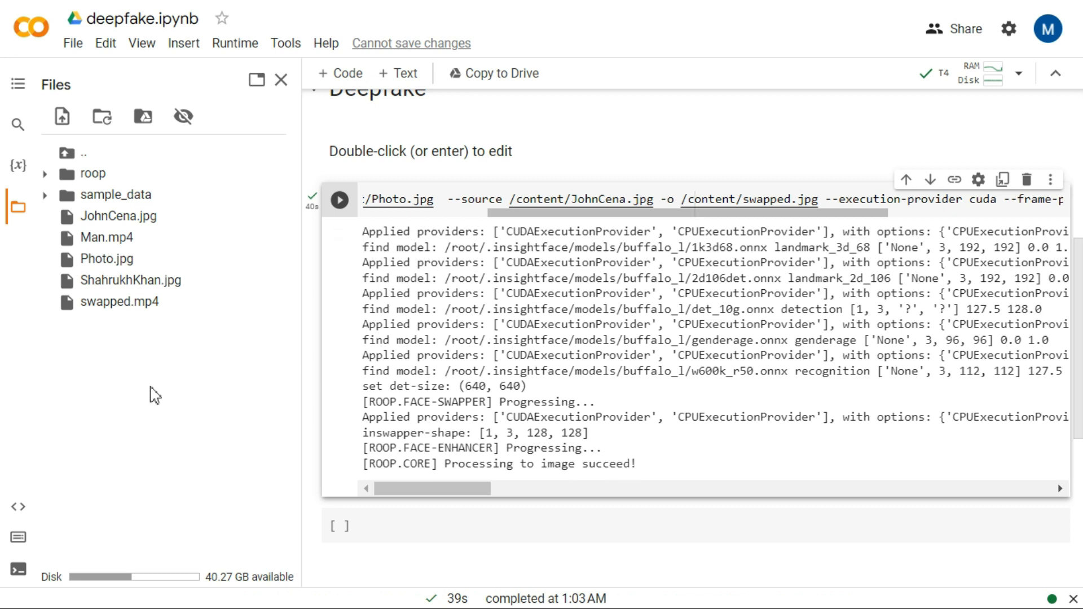
Refresh the file list and download swapped.jpg
{"action": "right_click", "coordinate": [152, 394]}
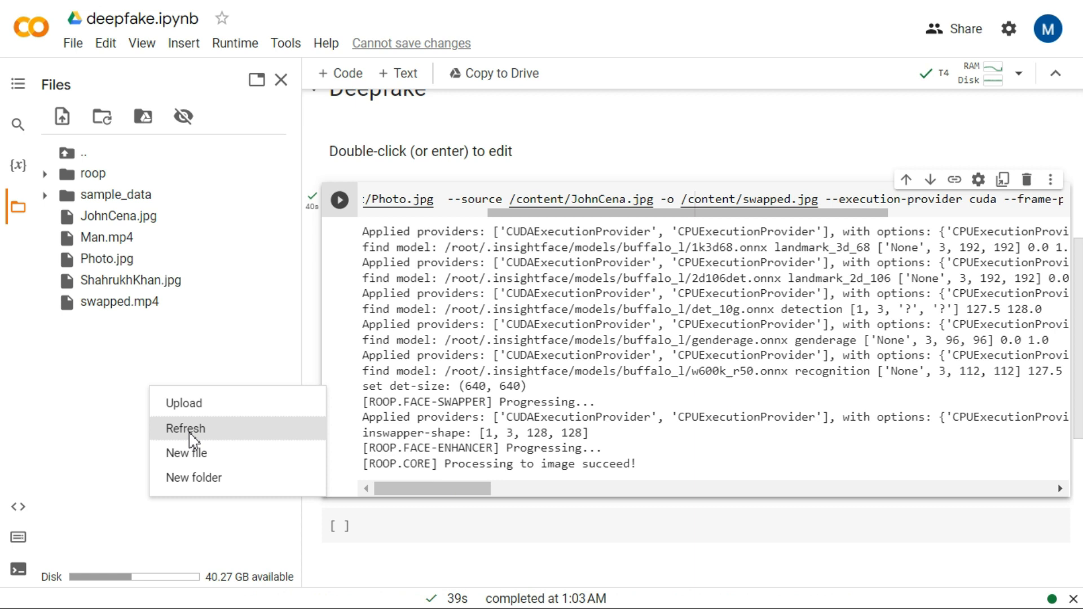
{"action": "left_click", "coordinate": [185, 428]}
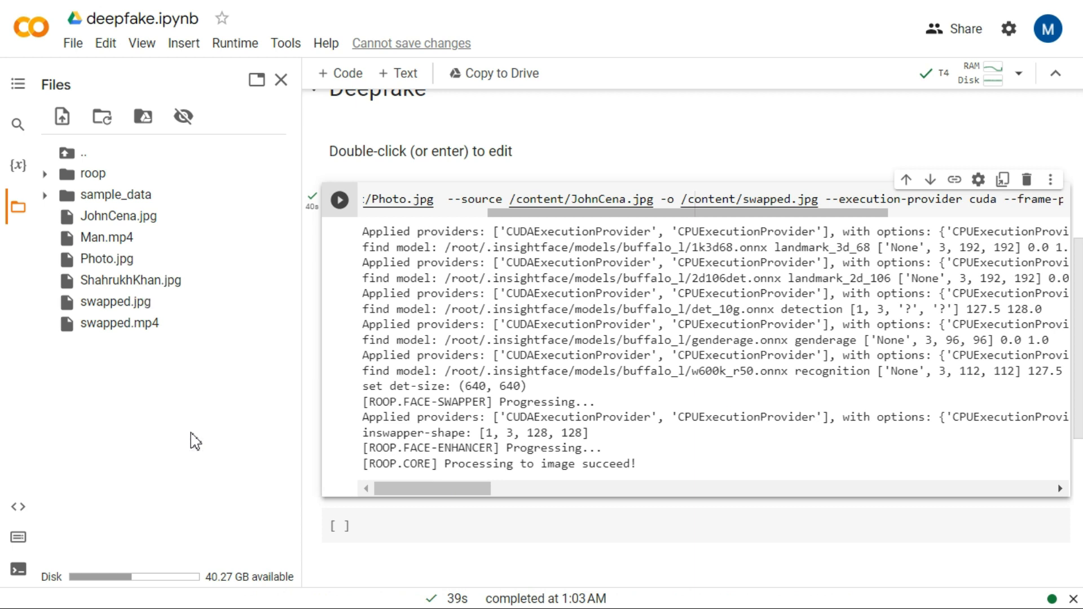
{"action": "mouse_move", "coordinate": [186, 334]}
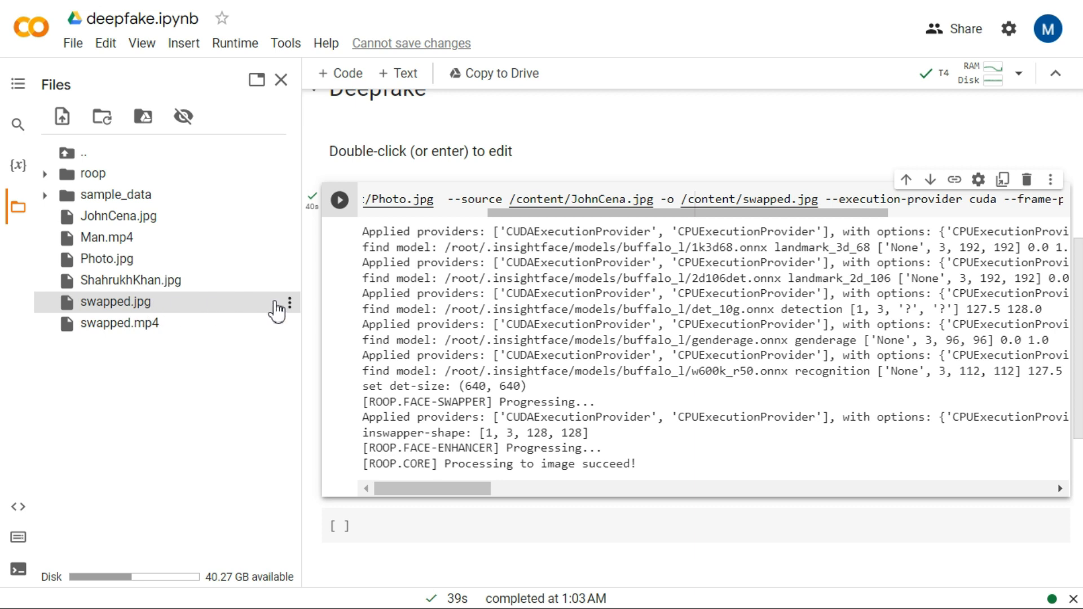
{"action": "left_click", "coordinate": [290, 302]}
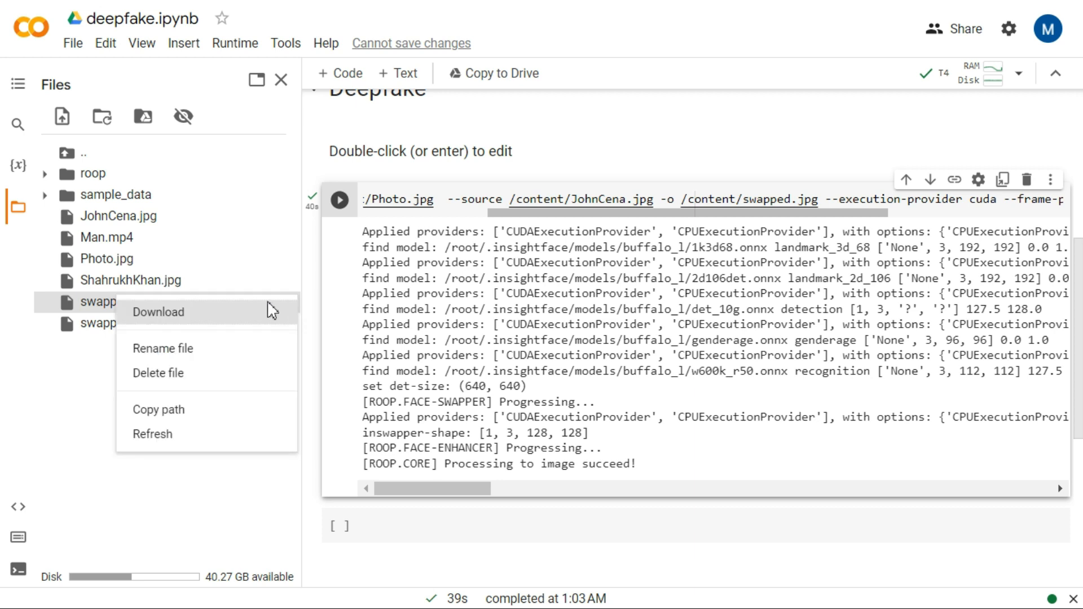
{"action": "left_click", "coordinate": [157, 311]}
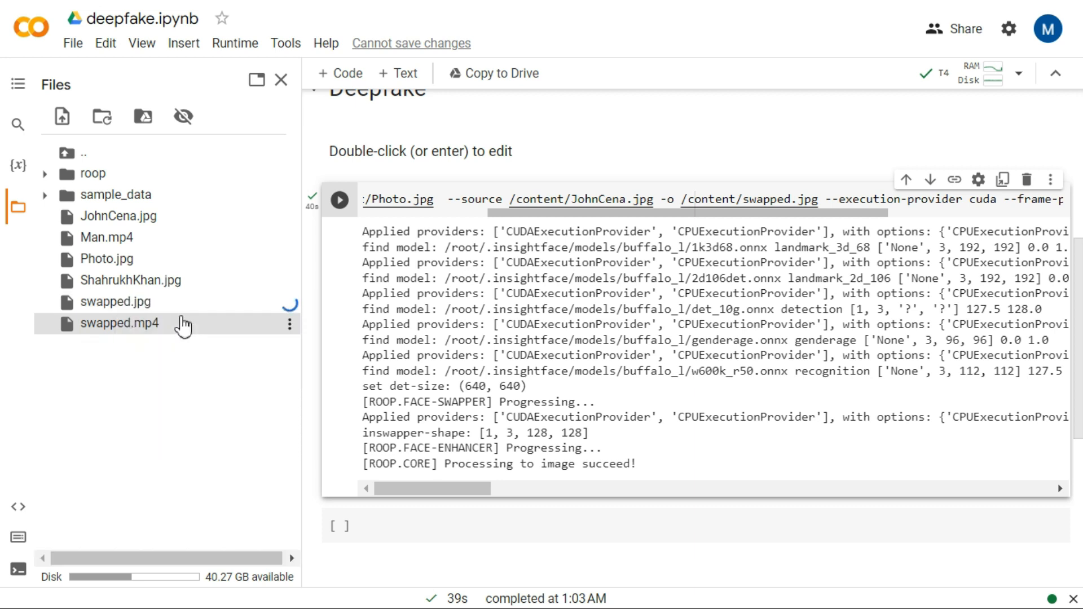